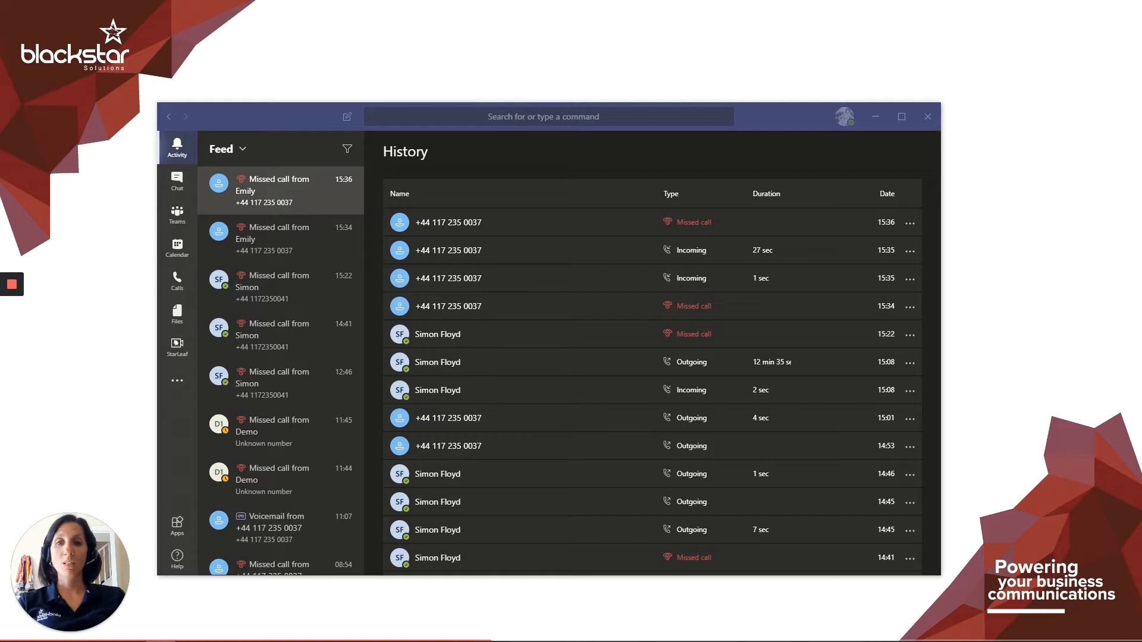
pyautogui.moveTo(1024, 373)
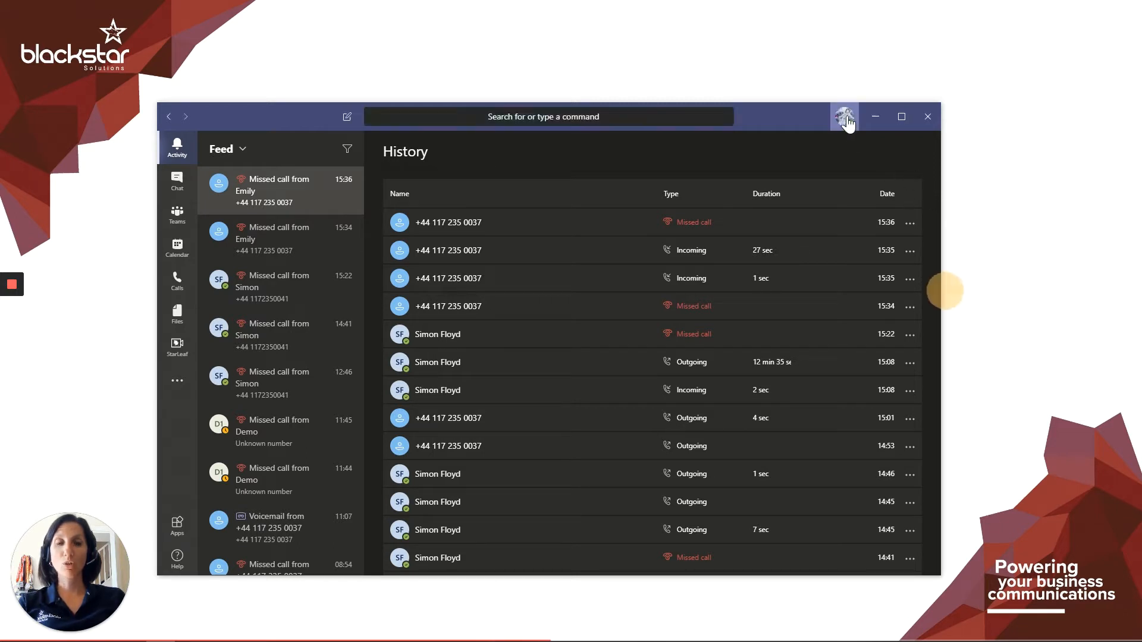
# Open Teams Settings from the profile menu and show the Devices page.
pyautogui.click(844, 117)
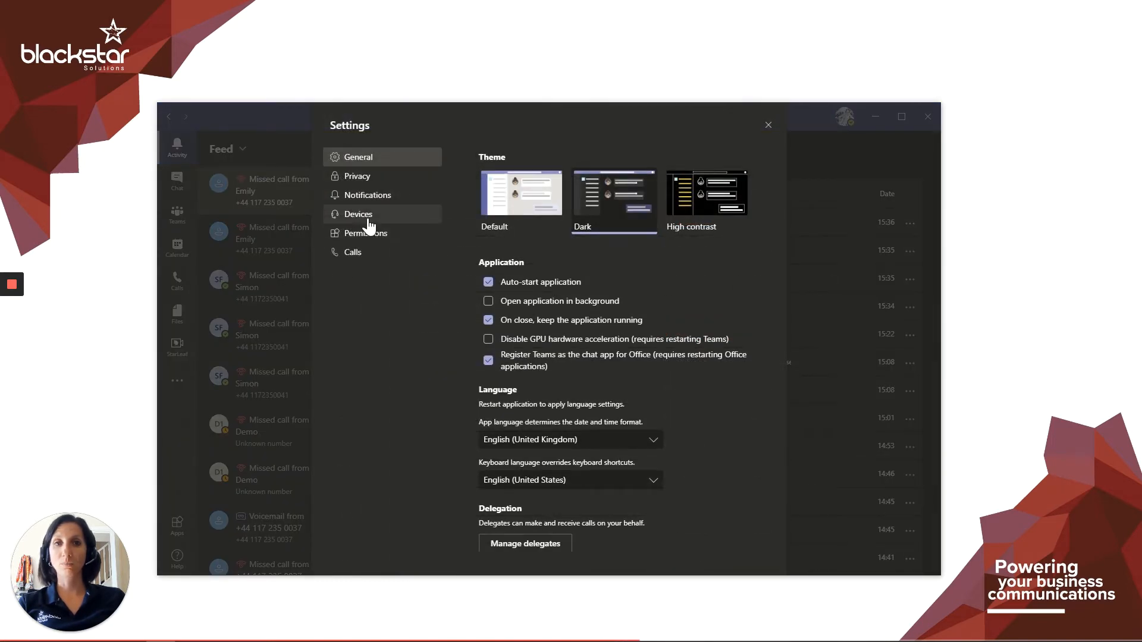
pyautogui.click(358, 214)
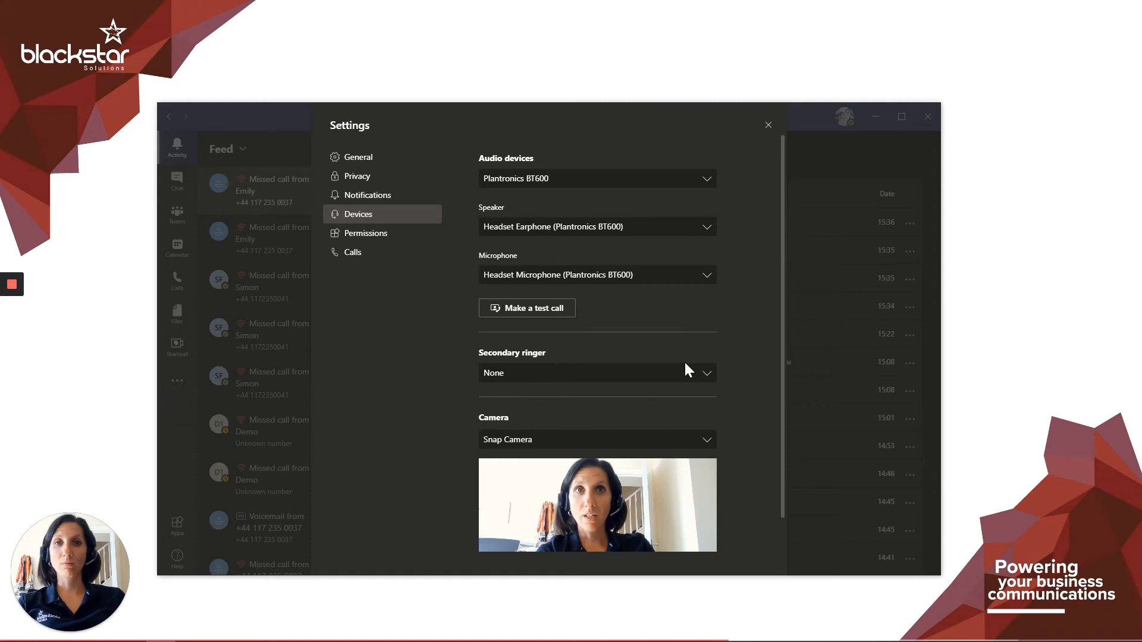
# Set the secondary ringer to Speakers/Headphones (Realtek(R) Audio).
pyautogui.click(596, 372)
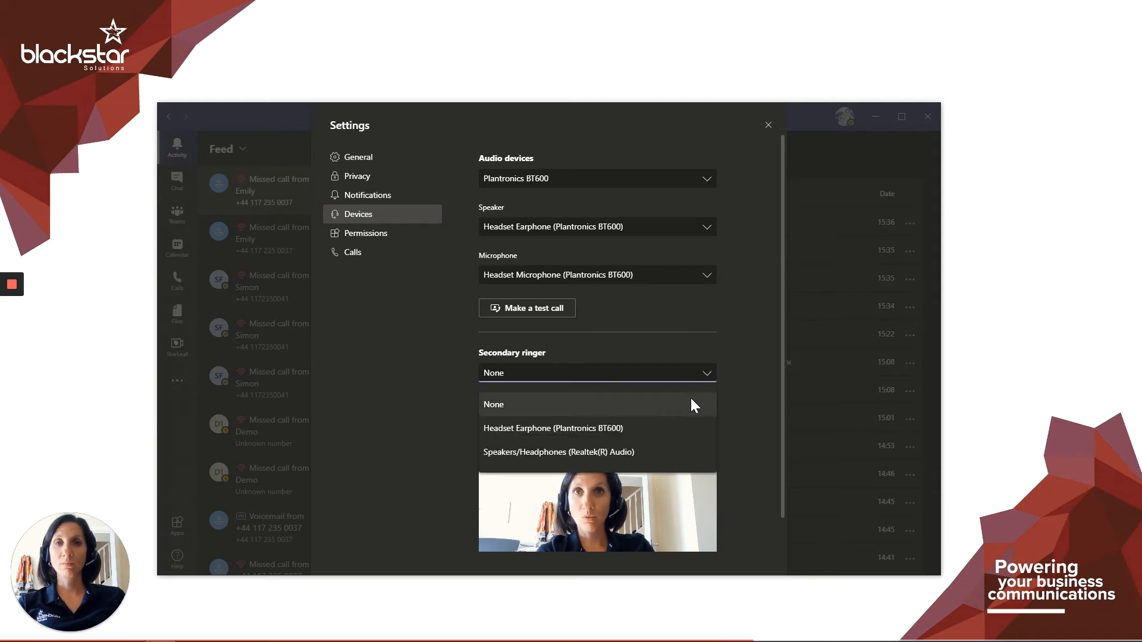
pyautogui.click(558, 451)
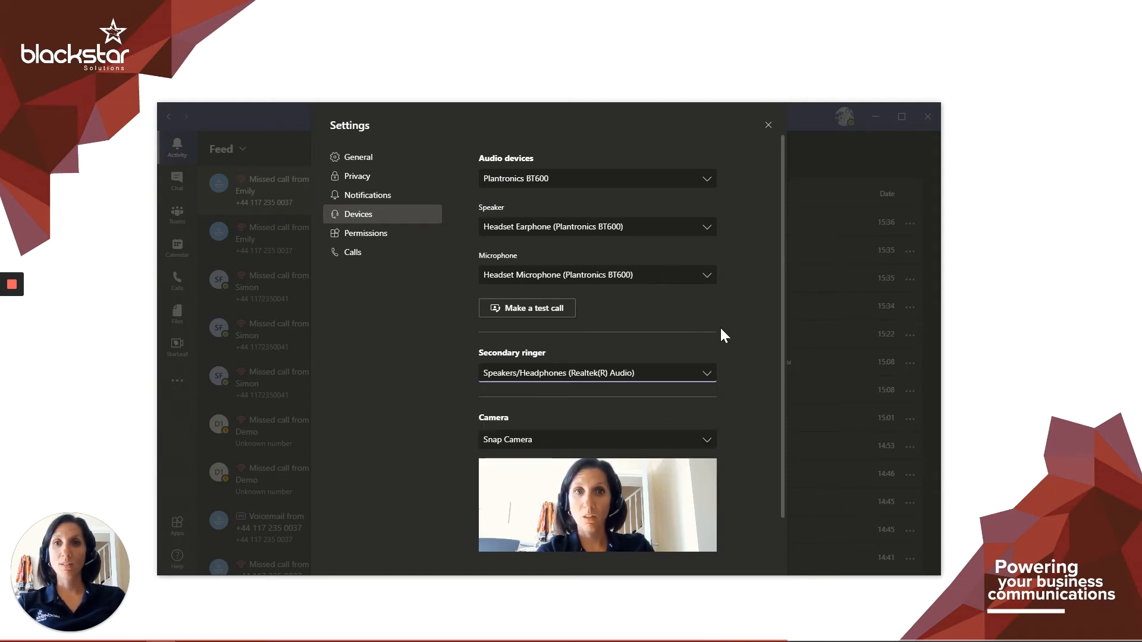
pyautogui.moveTo(717, 328)
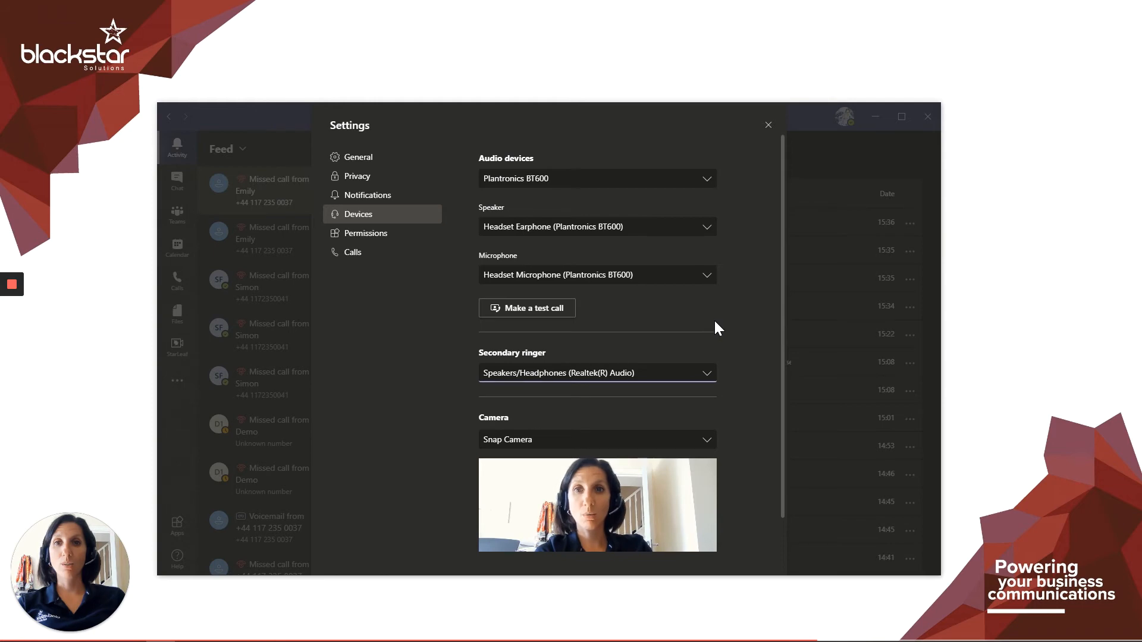
pyautogui.moveTo(768, 124)
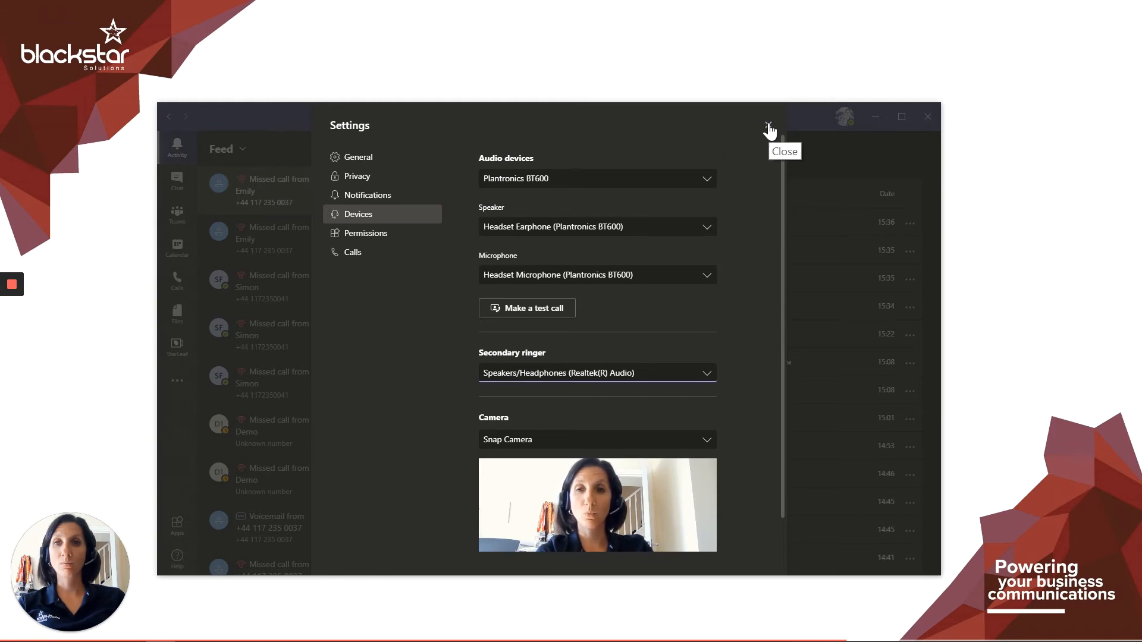
# Close the Settings dialog to return to the Calls history list.
pyautogui.click(768, 116)
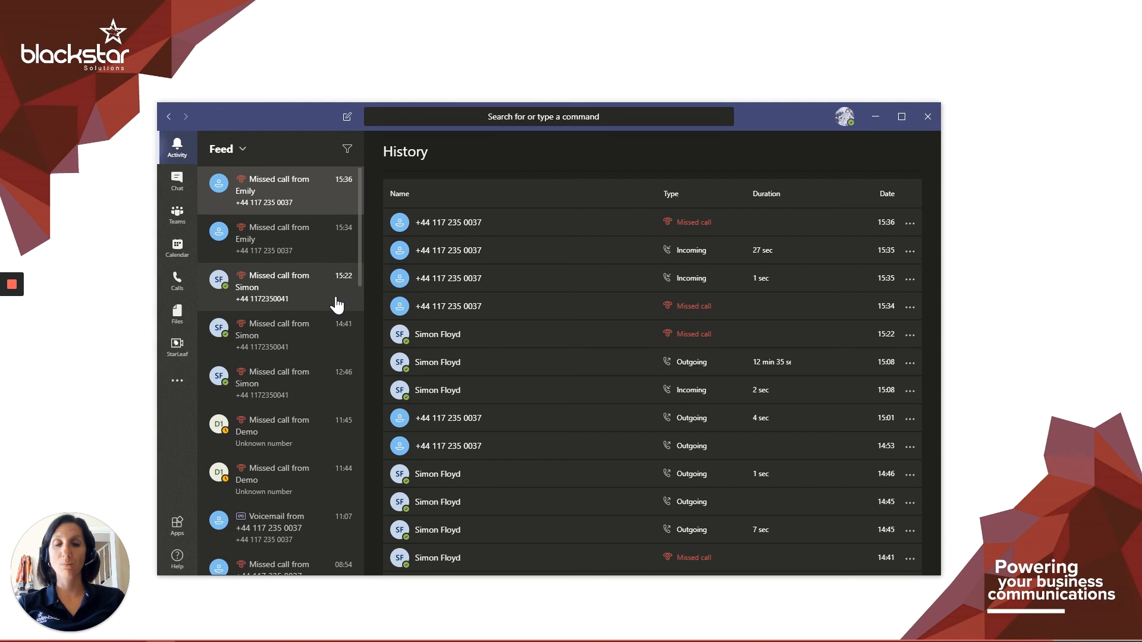
pyautogui.moveTo(204, 551)
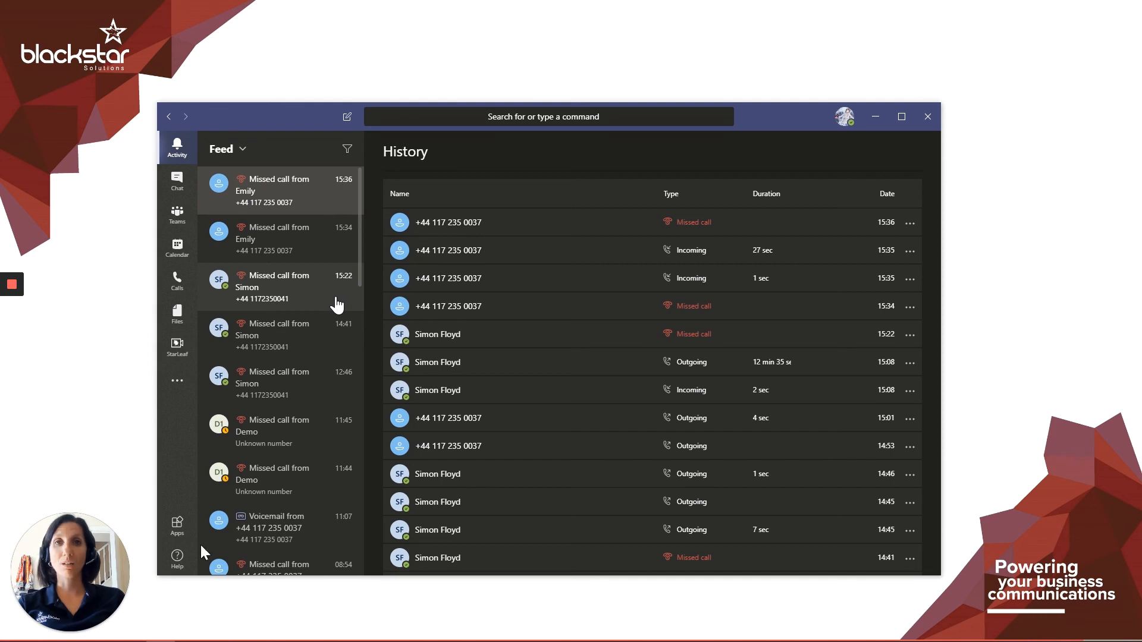